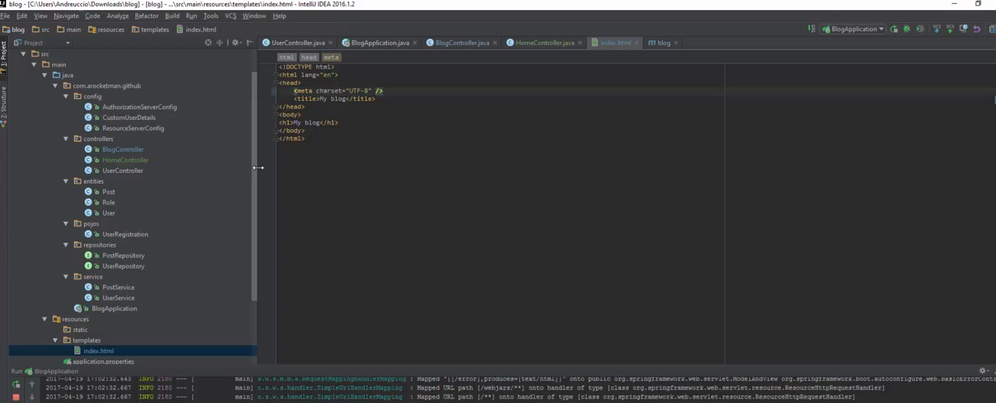
Review the existing request and response in Postman before changing the address.
scroll("down", 3)
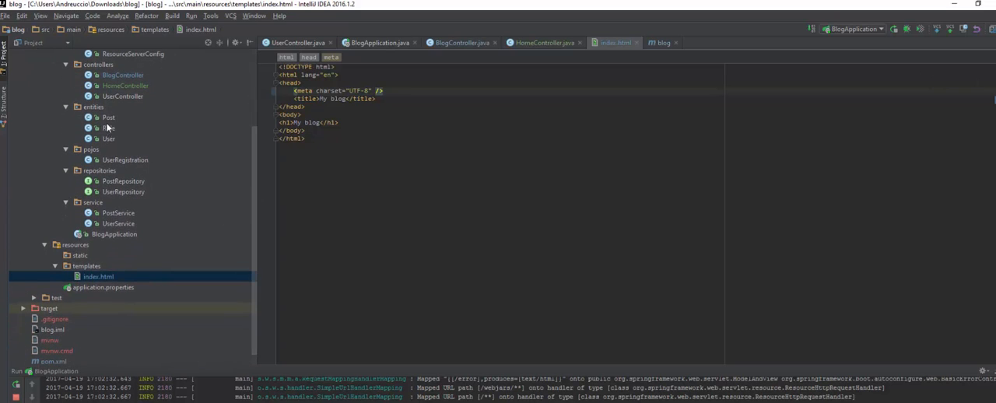
mouse_move(244, 150)
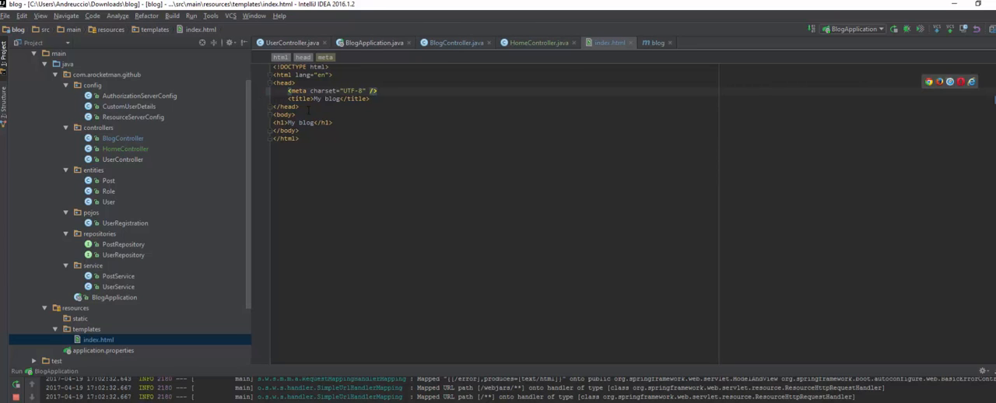
left_click(333, 121)
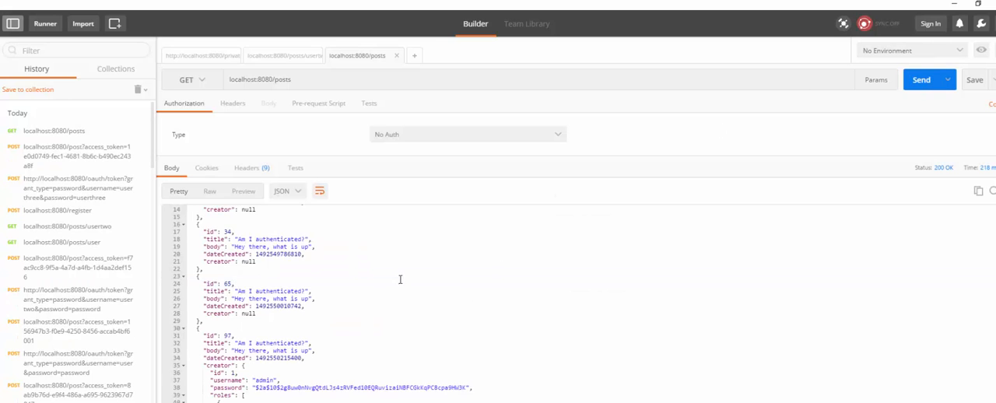
scroll("down", 3)
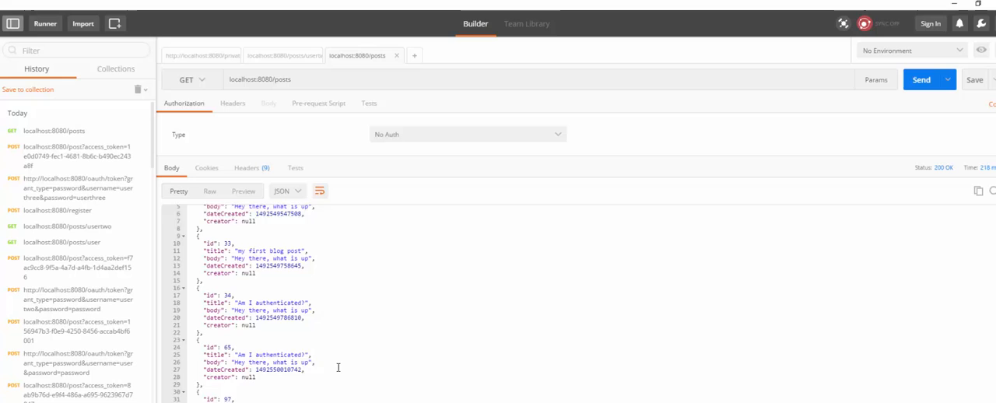
scroll("down", 3)
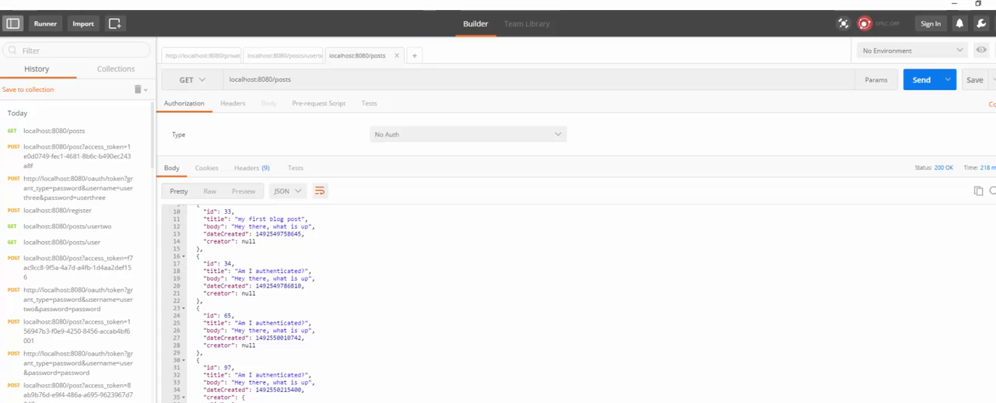
mouse_move(327, 162)
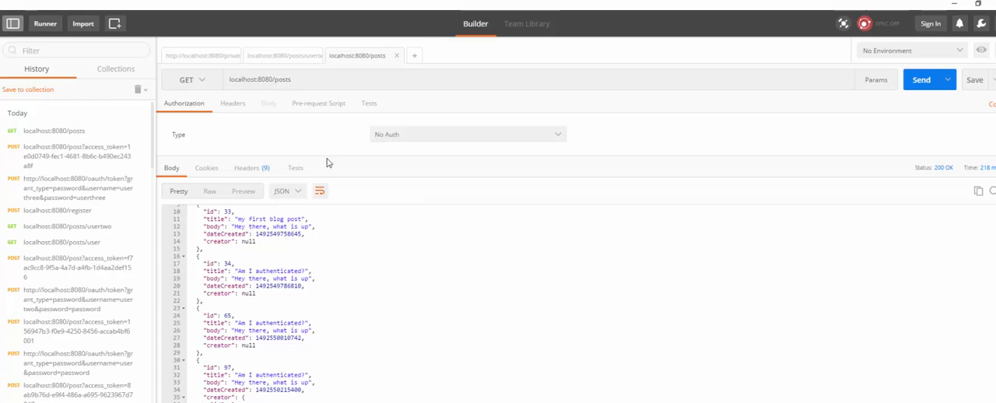
Send GET localhost:8080/users and pick out the exposed hashed password in the returned accounts.
double_click(258, 80)
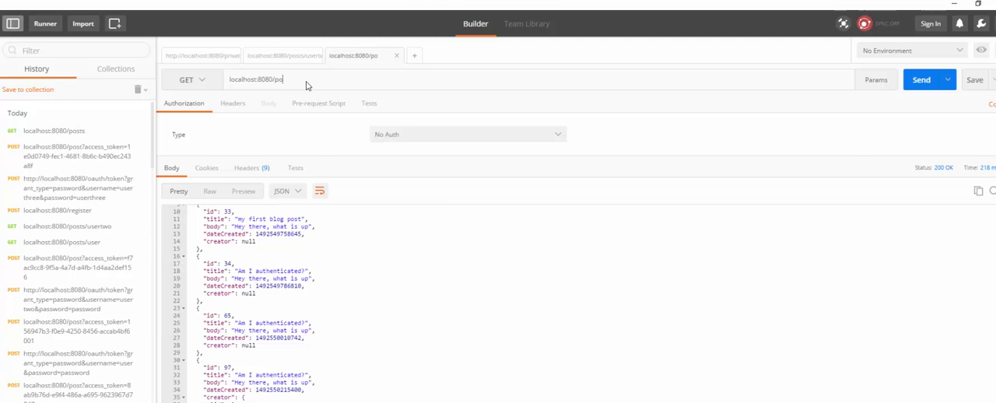
type("localhost:8080/users")
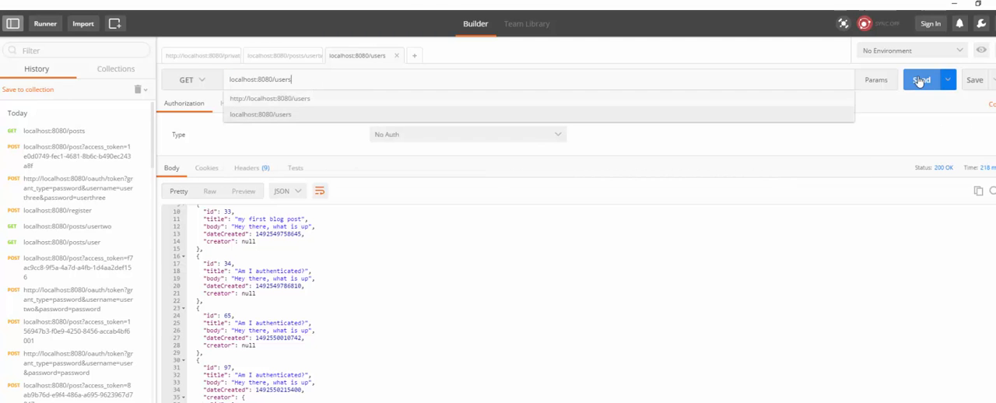
left_click(922, 79)
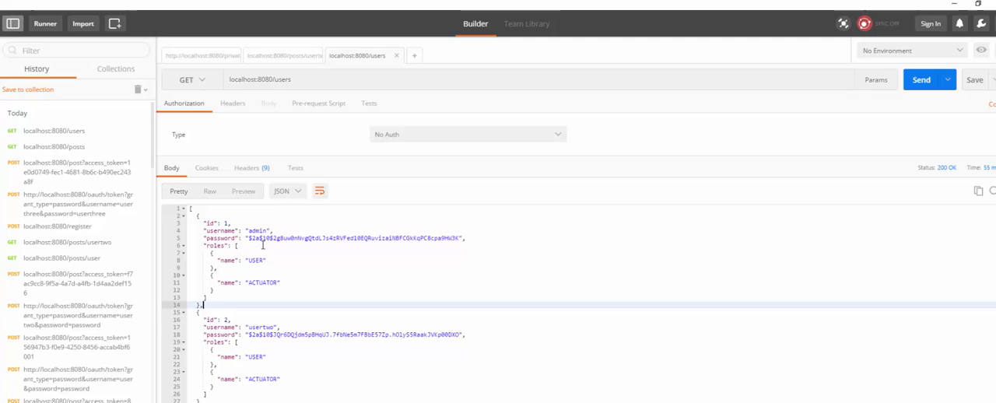
double_click(355, 239)
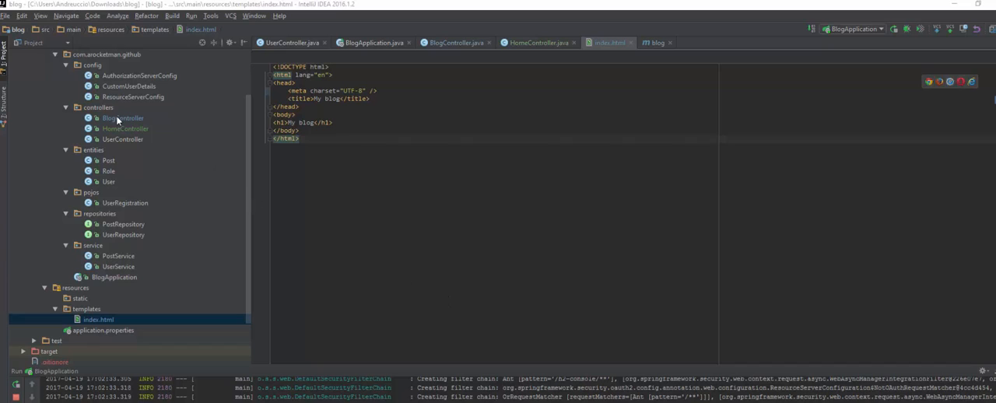
mouse_move(112, 165)
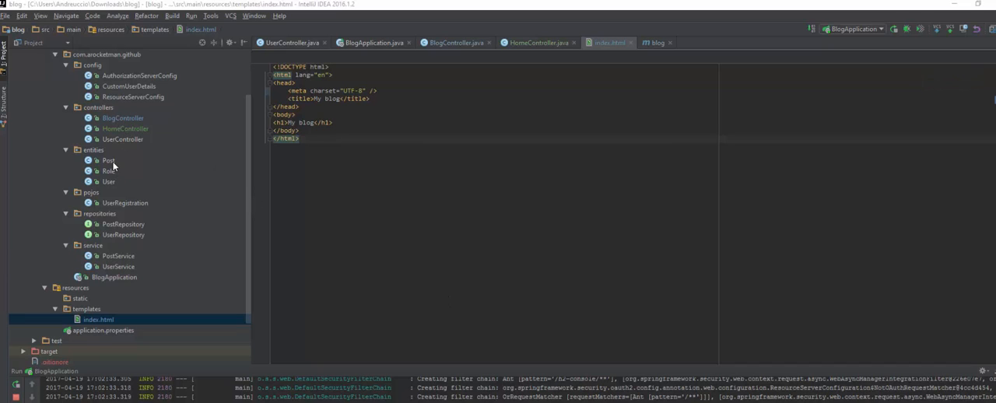
double_click(109, 181)
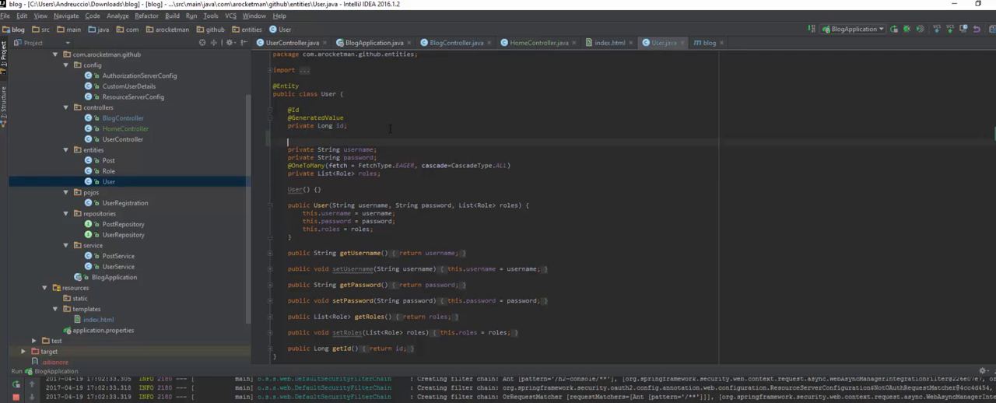
type("@Jso")
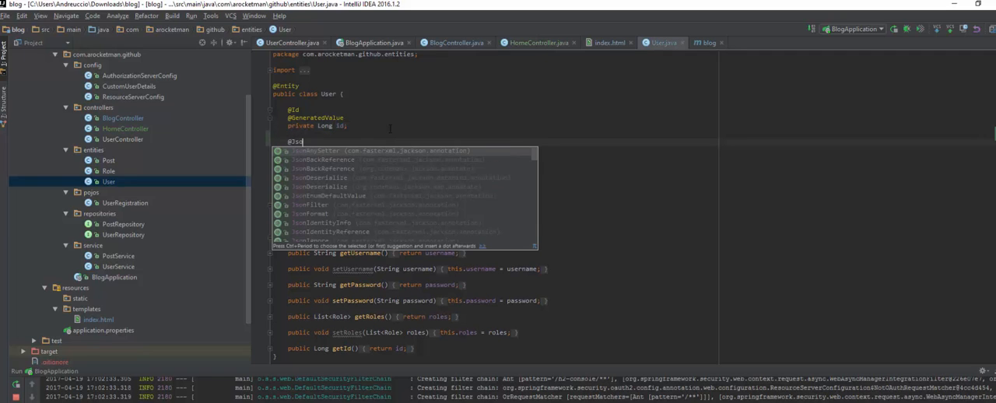
type("nIgnore")
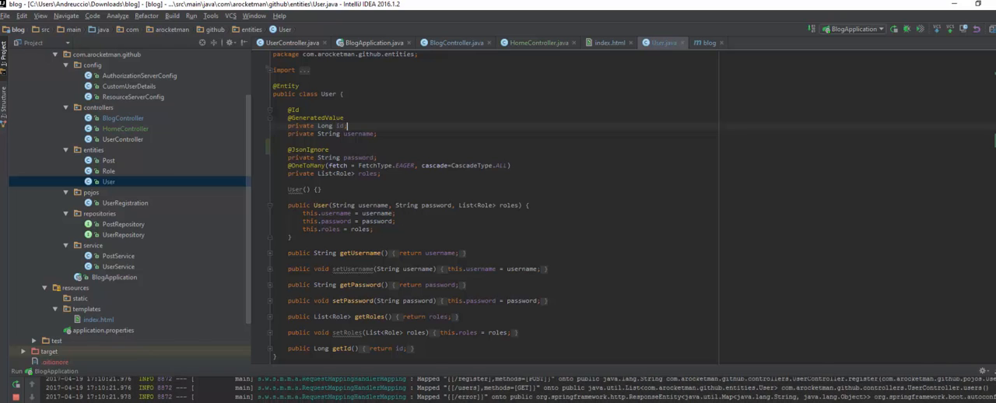
left_click(921, 79)
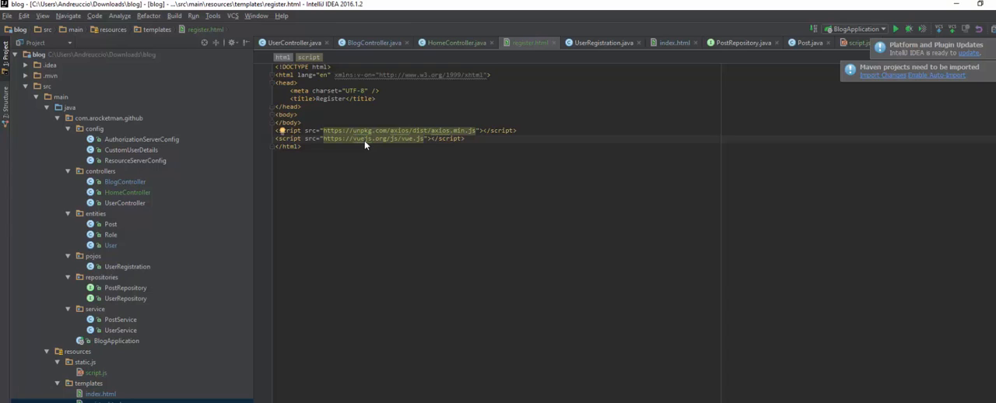
mouse_move(365, 145)
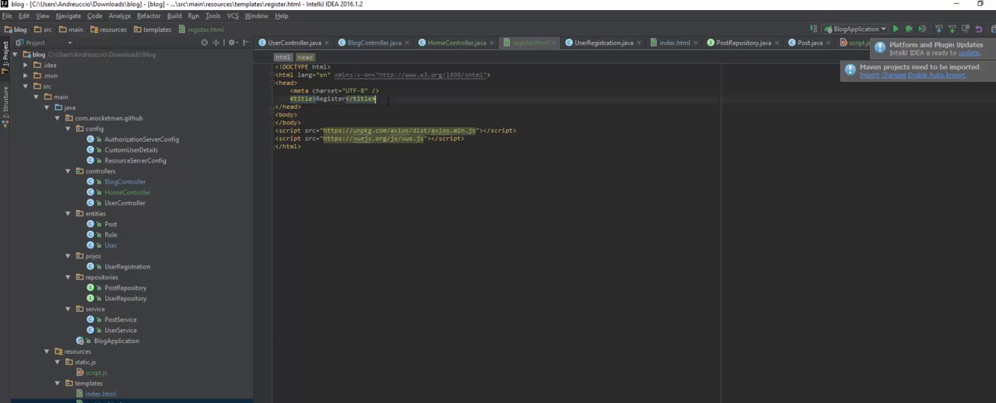
Add a link tag in the register.html head for the Skeleton CSS stylesheet.
type("link")
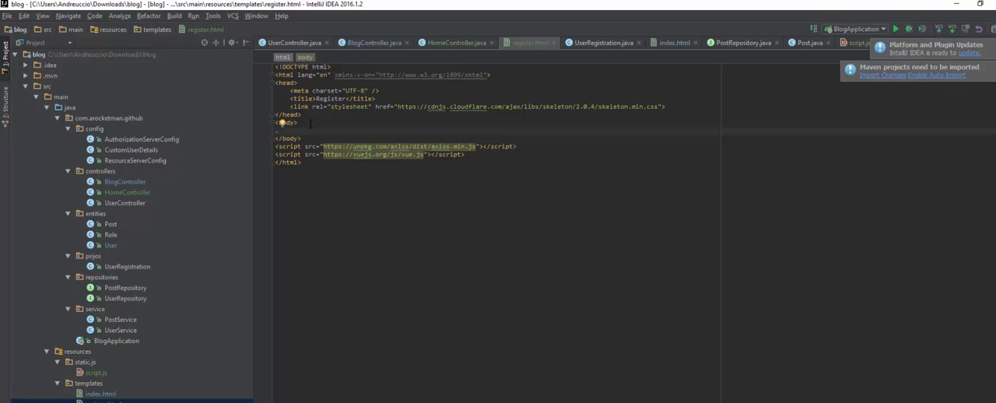
Add a div id="root" class="container" holding a div class="row" to the register.html body.
type("<div id=\"root\"></div>")
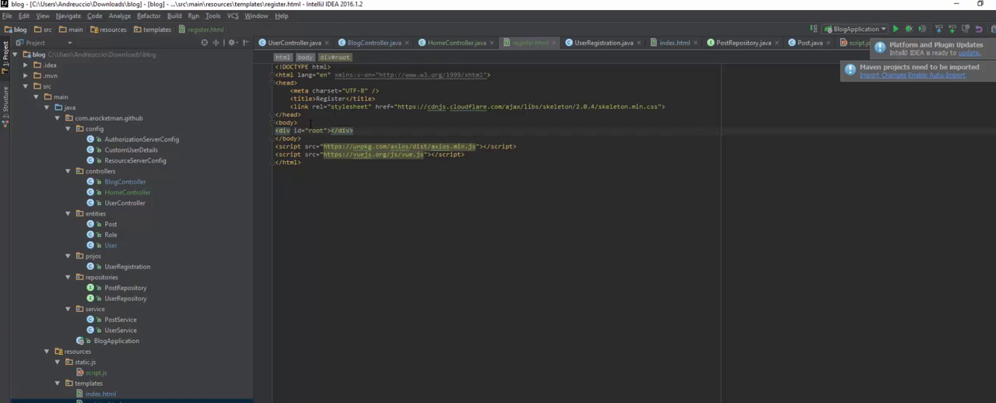
type("class=\"\"")
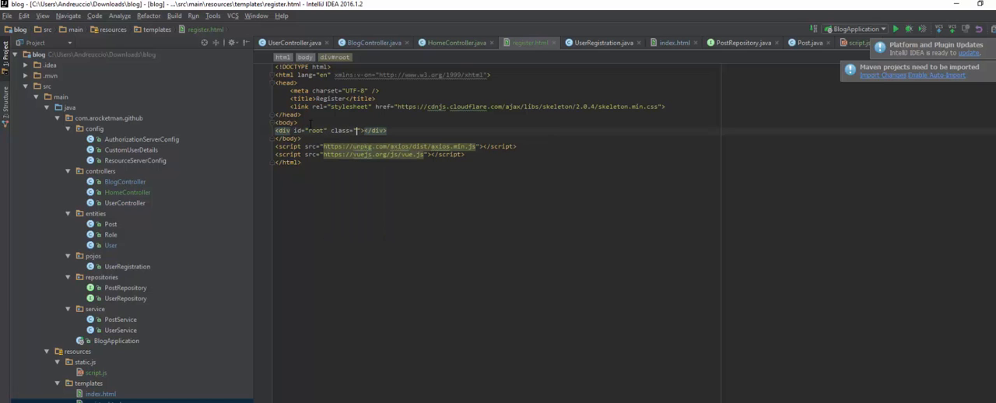
type("container")
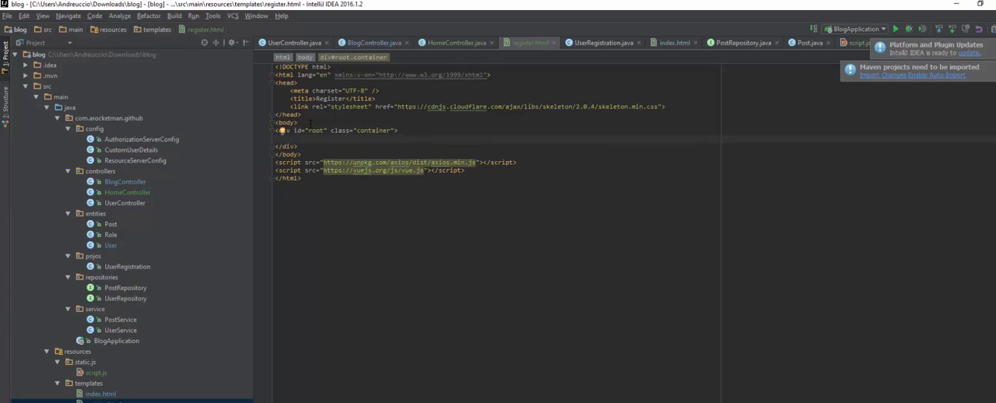
type("<div class=\"row\">")
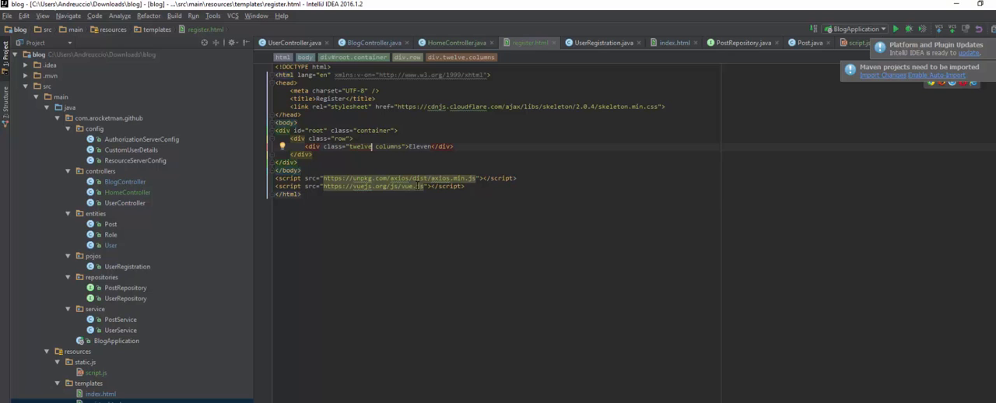
Reuse the layout in index.html with title Index and an <h1>My blog</h1> heading in the columns div.
left_click(100, 394)
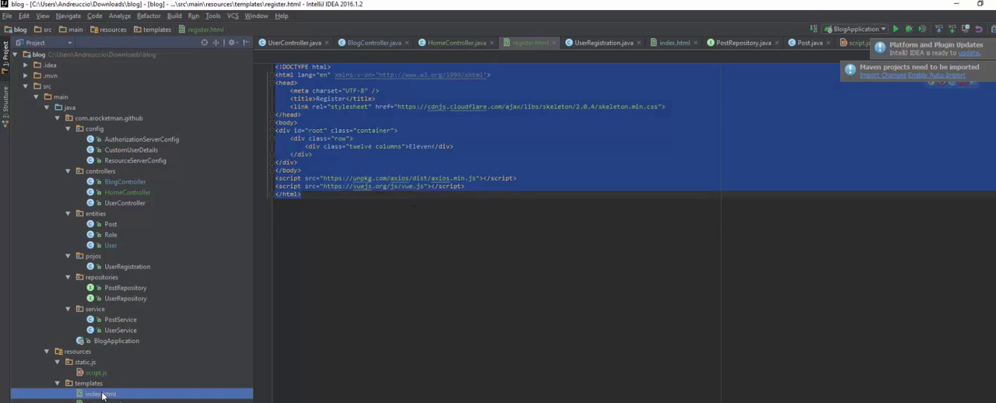
double_click(100, 394)
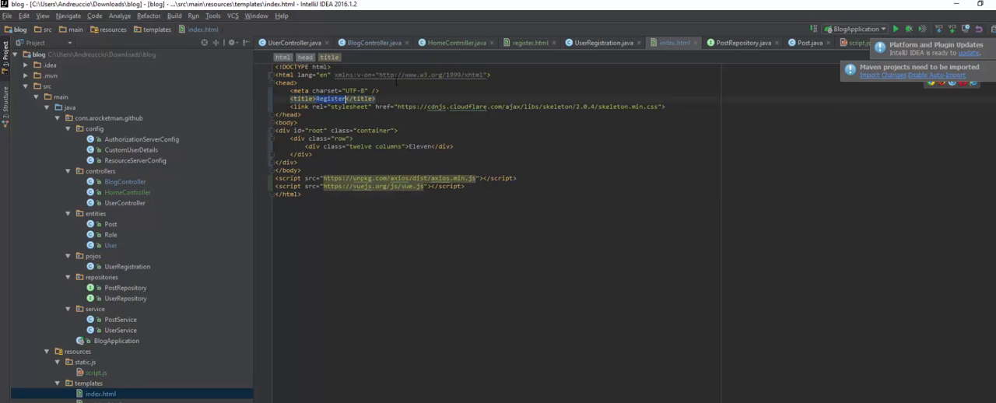
type("Index")
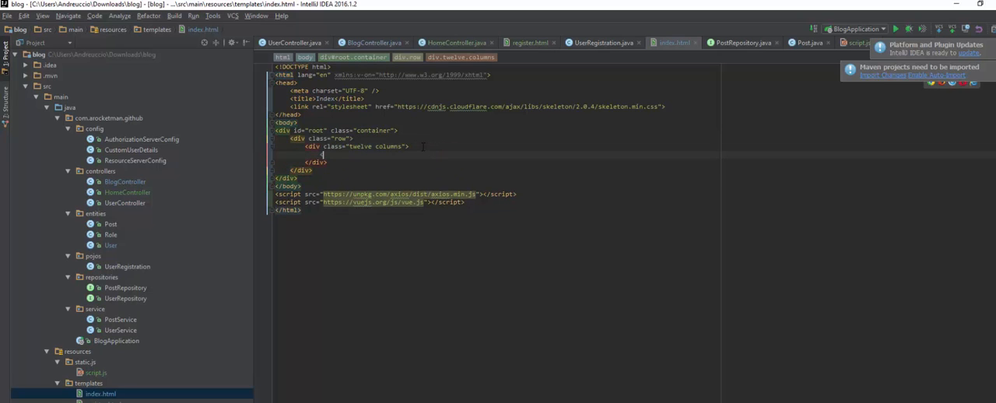
type("<h1></h1>")
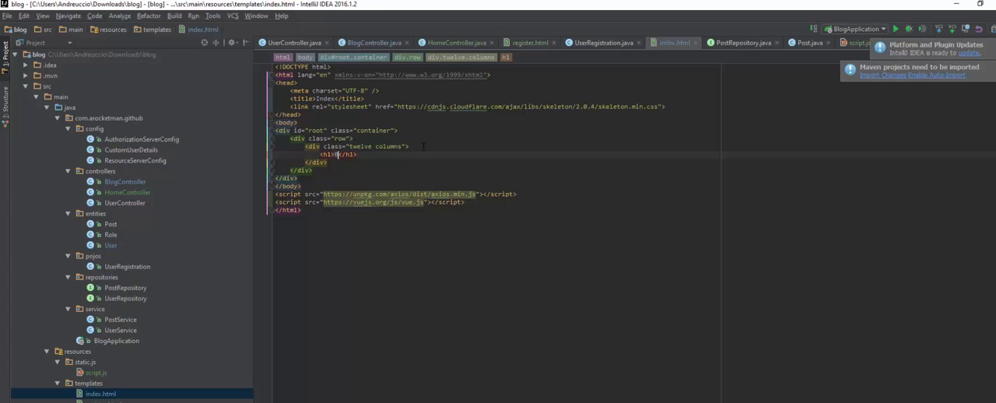
type("My blog")
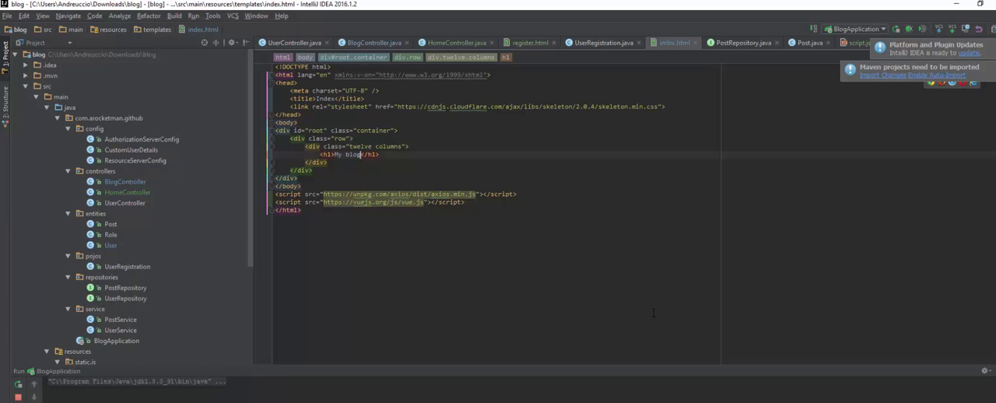
mouse_move(595, 292)
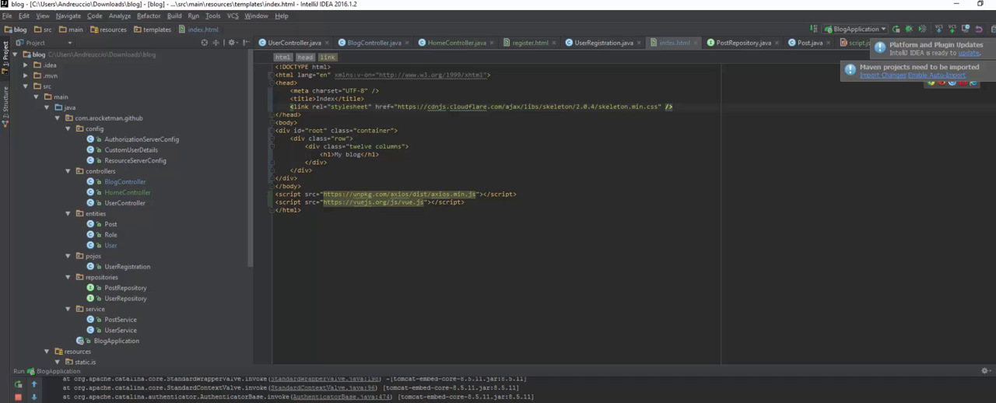
Rerun BlogApplication, confirming Stop and Rerun, so the new index page is served.
left_click(193, 28)
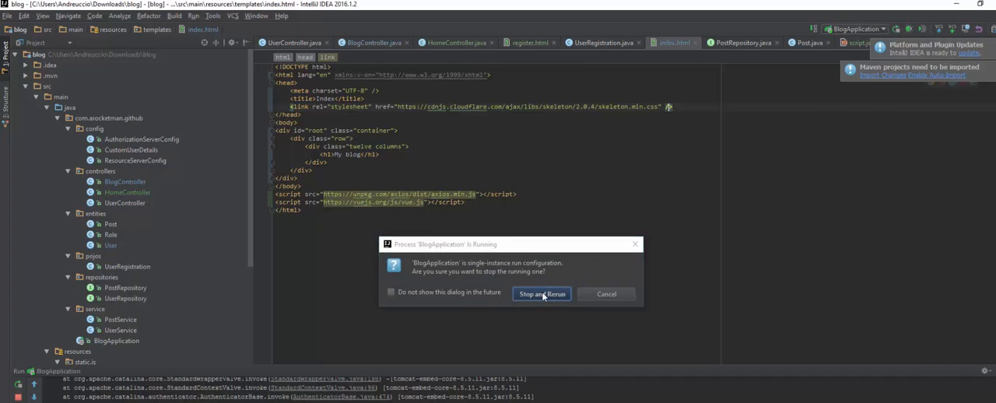
left_click(541, 294)
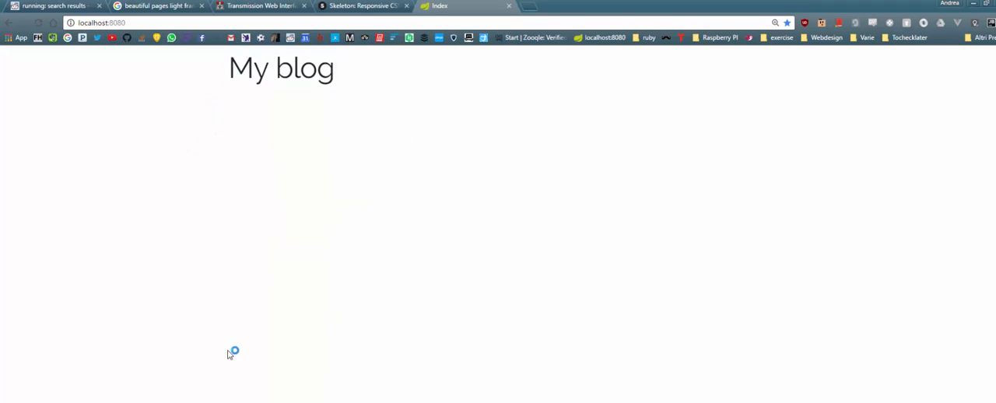
With DevTools (F12) open, expand body and select div#root.container in the Elements tree.
key("F12")
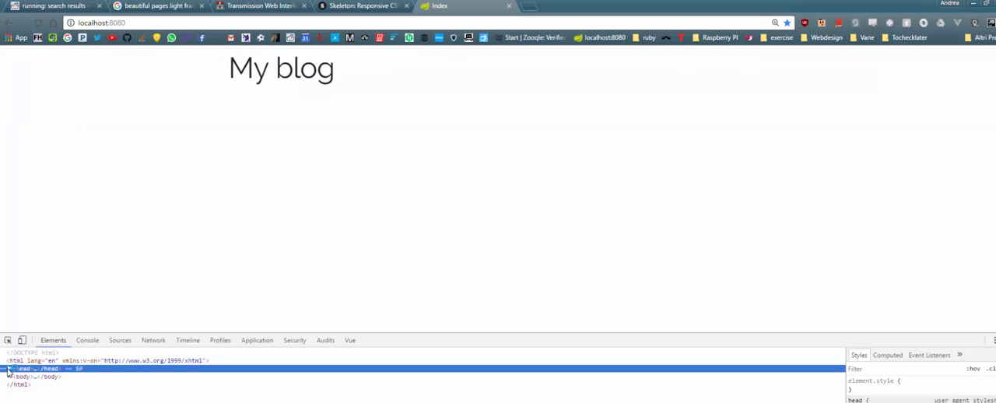
left_click(9, 376)
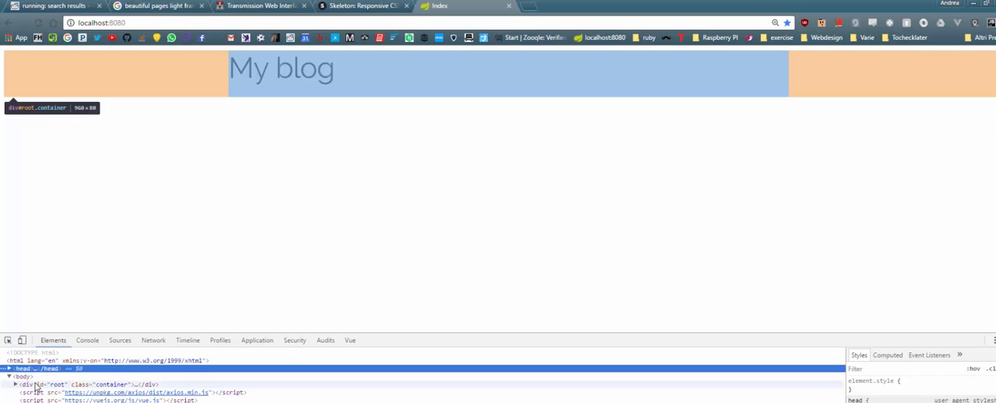
left_click(55, 385)
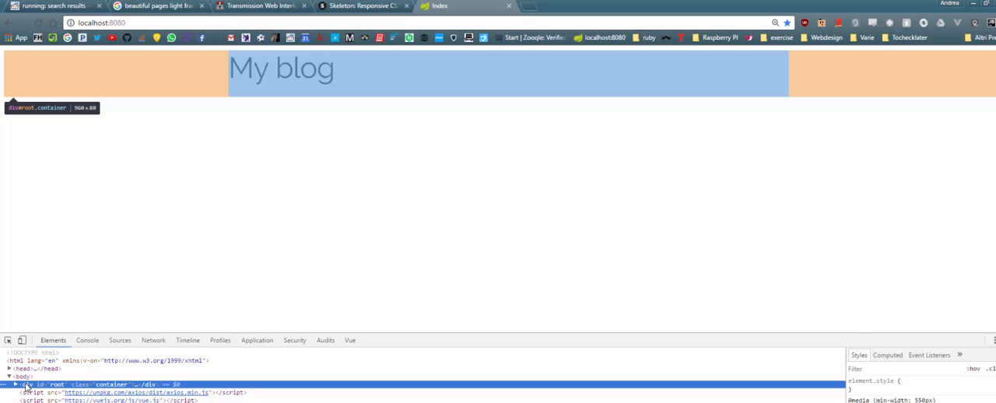